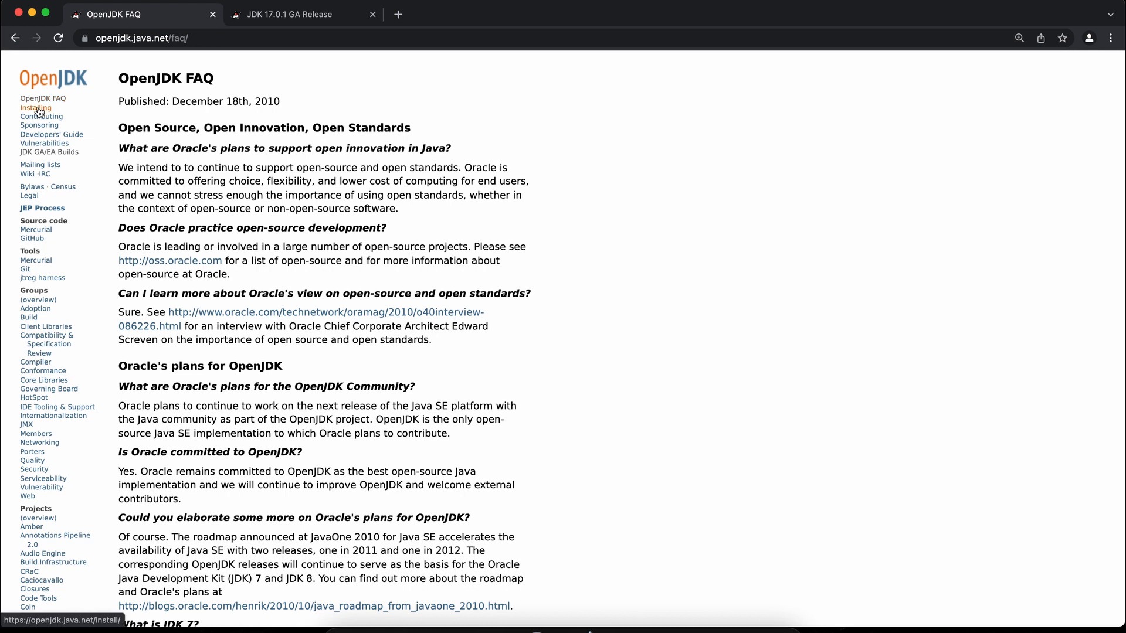
# Navigate from OpenJDK's Installing page through jdk.java.net/13 to the OpenJDK Archive link
pyautogui.click(35, 108)
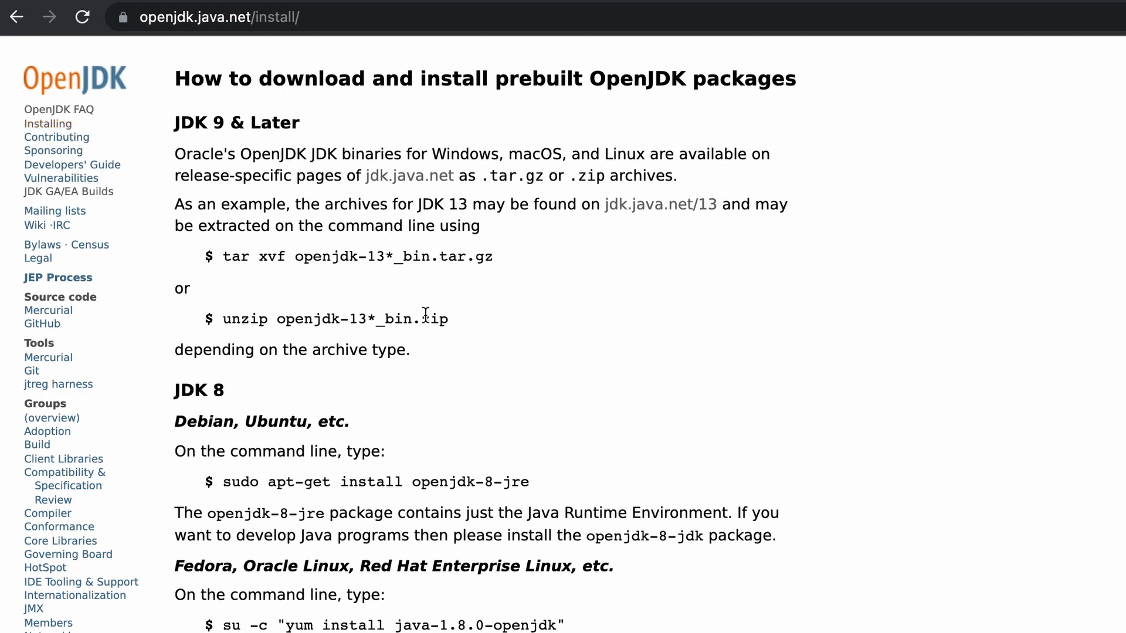
pyautogui.moveTo(655, 209)
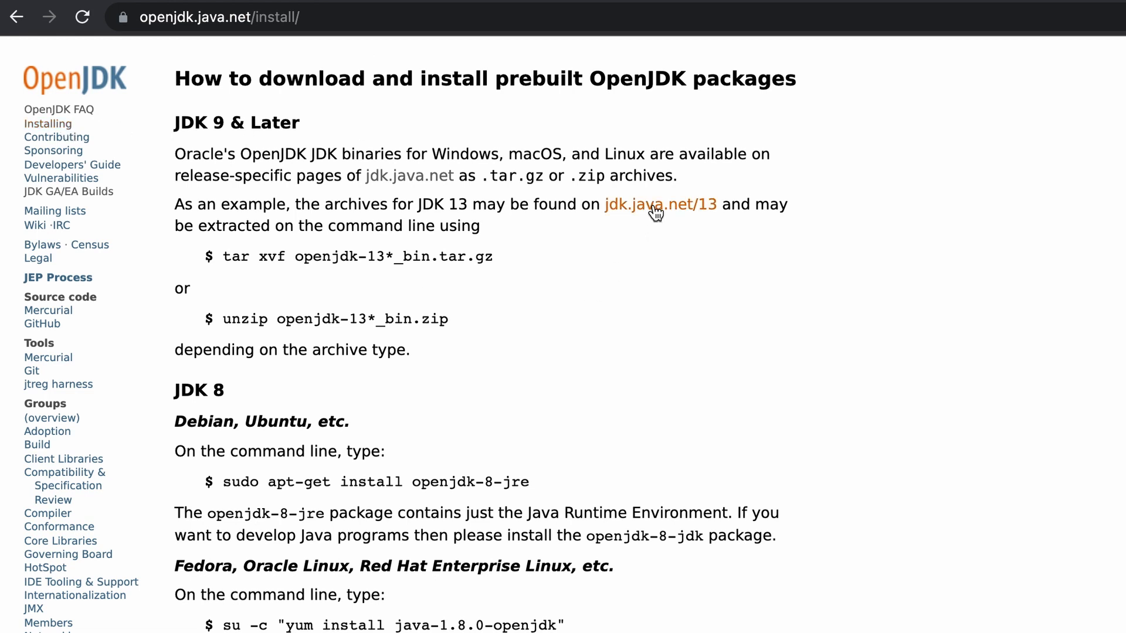
pyautogui.click(658, 204)
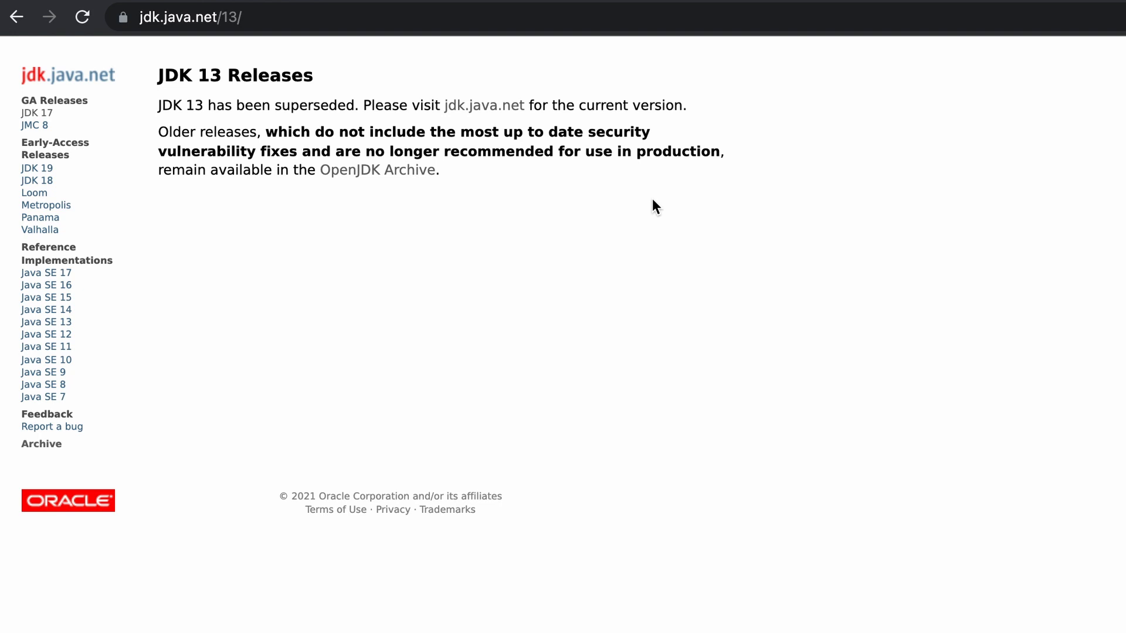
pyautogui.click(377, 170)
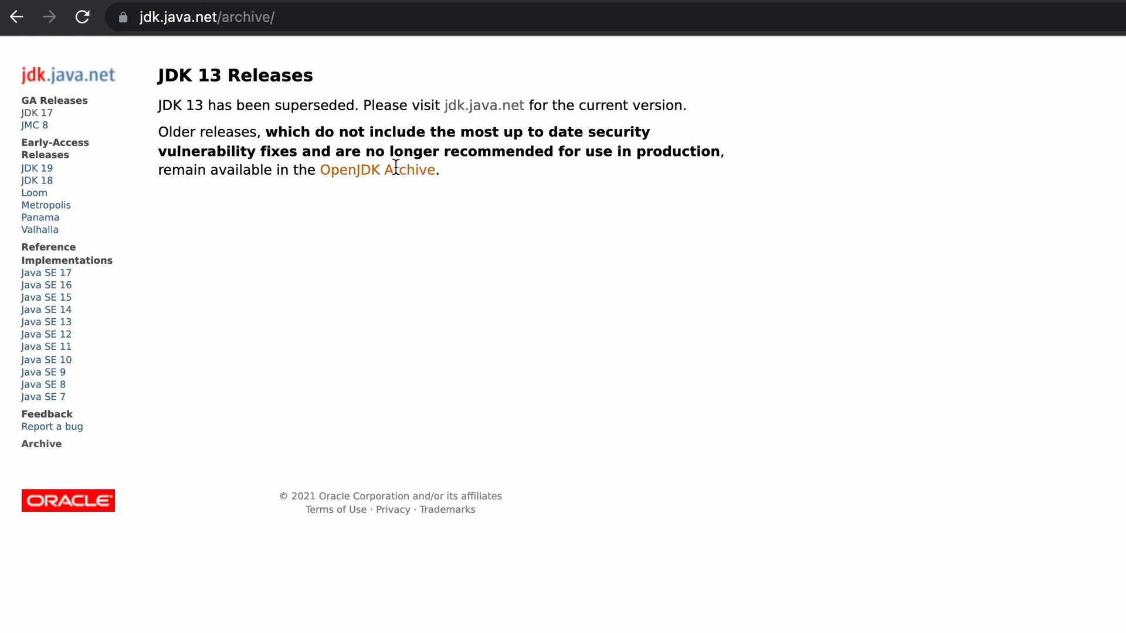
# Load the archived GA releases page and reach the 17 GA (build 17+35) Mac/x64 row
pyautogui.click(376, 170)
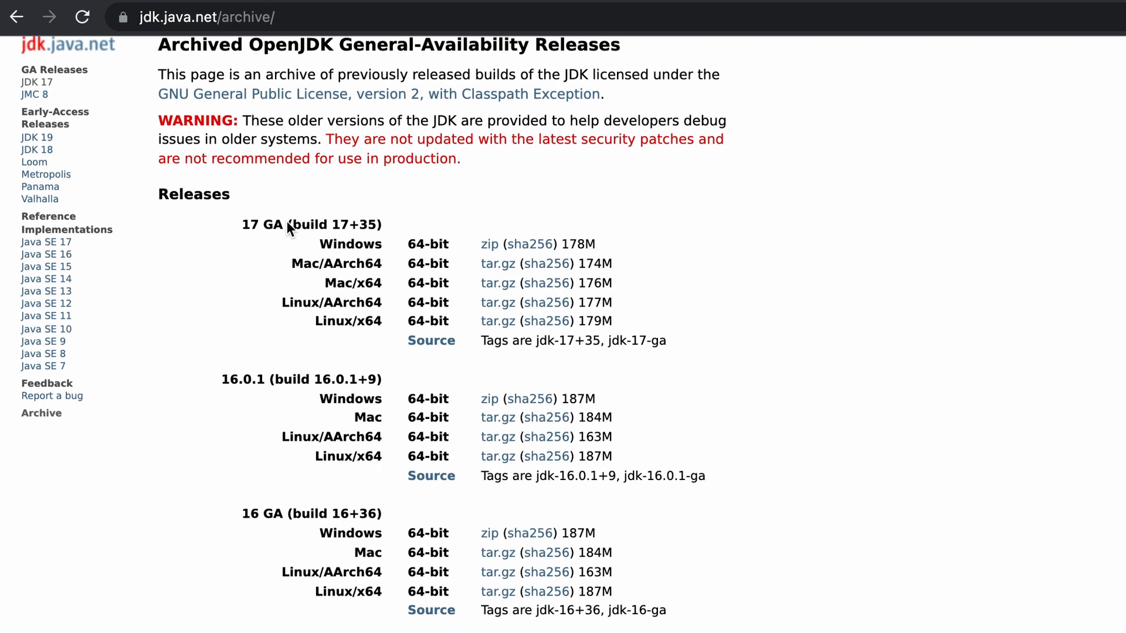
pyautogui.scroll(-3)
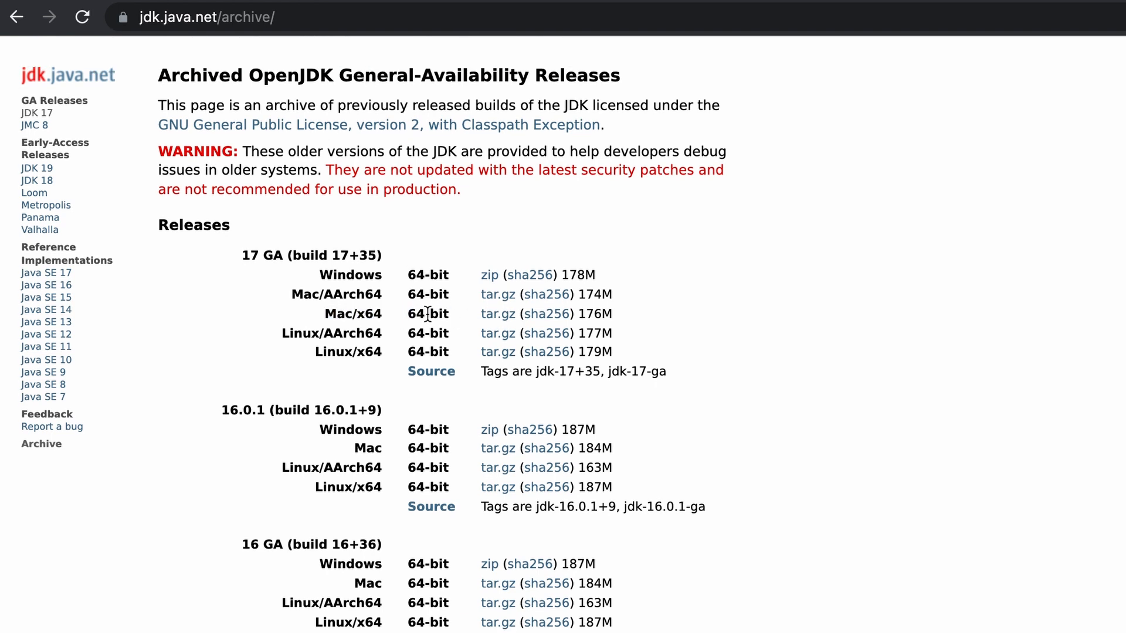
pyautogui.moveTo(404, 316)
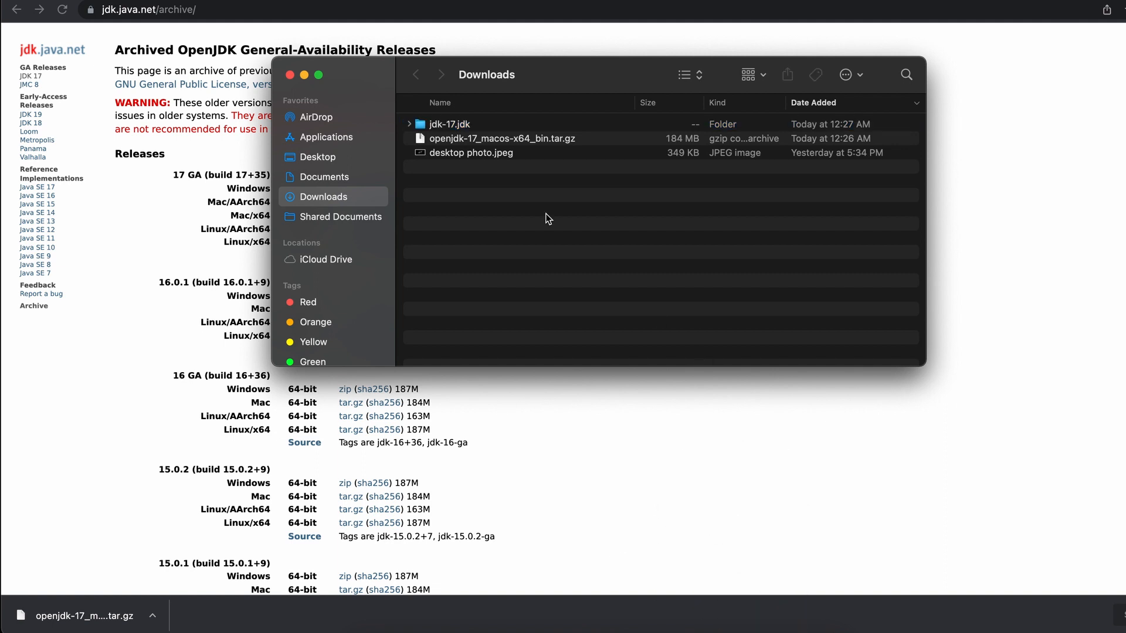
# Expand jdk-17.jdk in Downloads to show its Contents folder
pyautogui.click(408, 123)
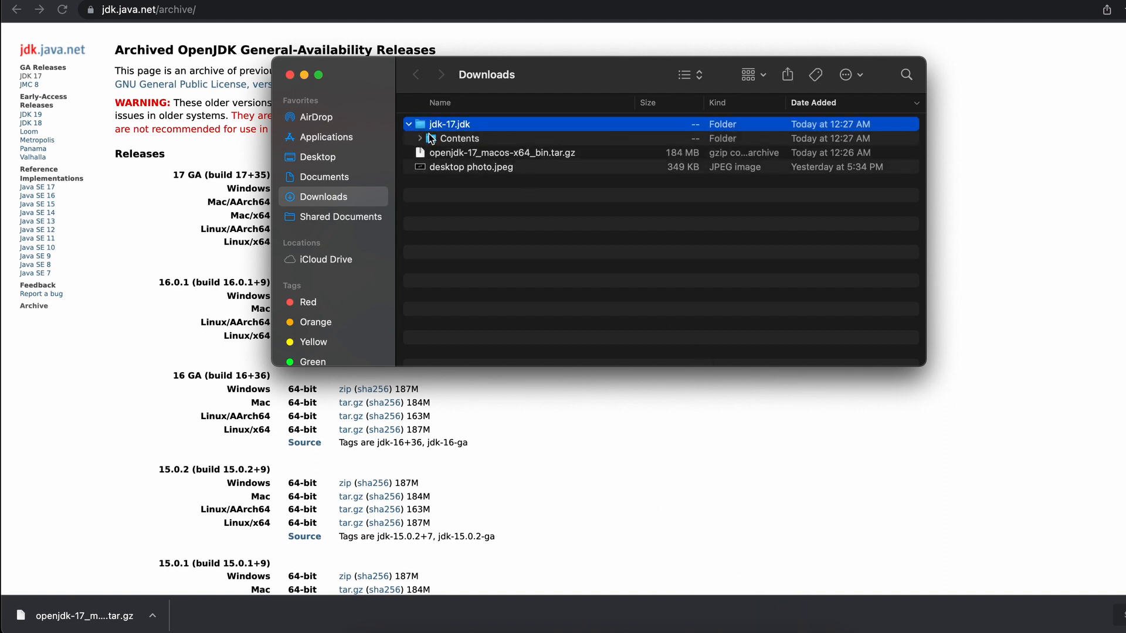
pyautogui.click(420, 138)
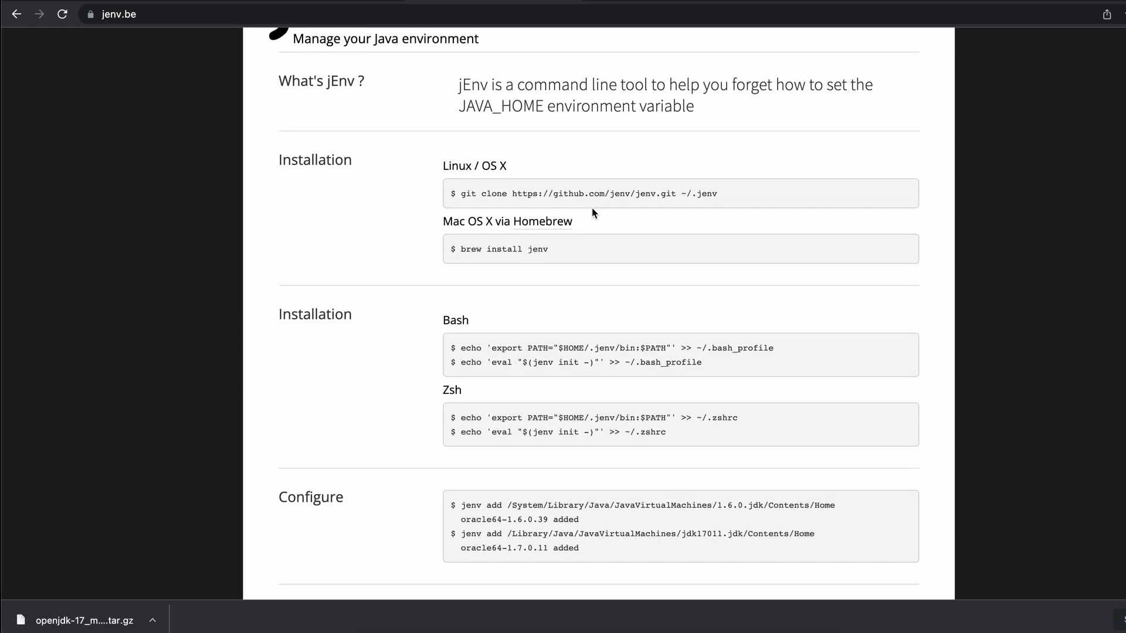
# Scroll jenv.be to the Installation section with the 'brew install jenv' command
pyautogui.scroll(-3)
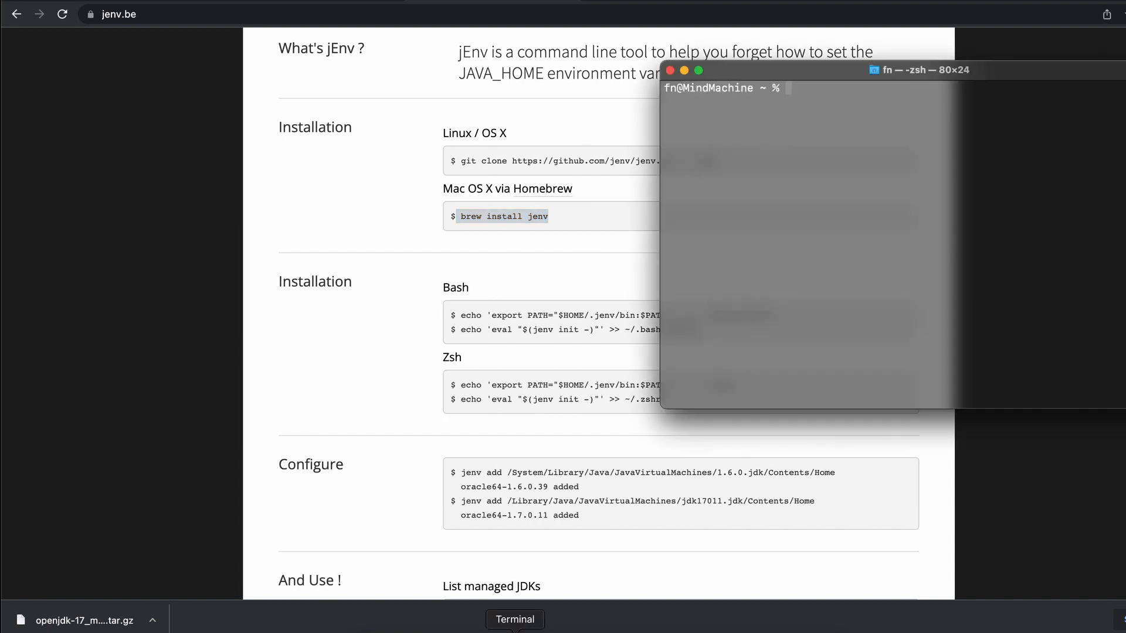
# Run 'brew install jenv' and append export PATH="$HOME/.jenv/bin:$PATH" to ~/.zshrc
pyautogui.write('brew install jenv')
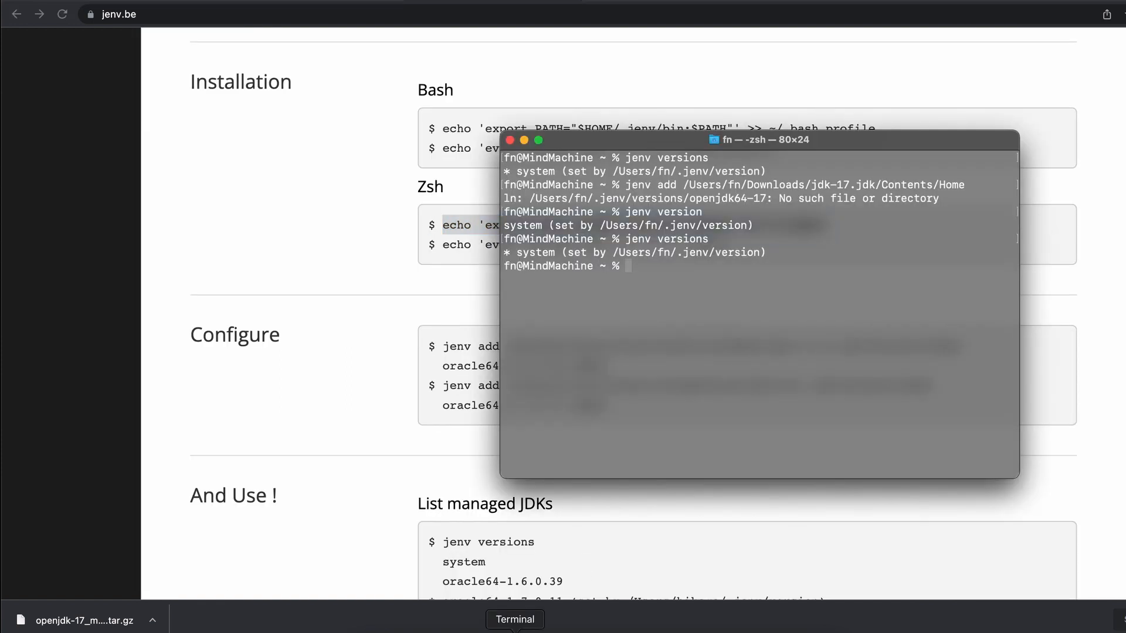
pyautogui.write('echo \'export PATH="$HOME/.jenv/bin:$PATH"\' >> ~/.zshrc')
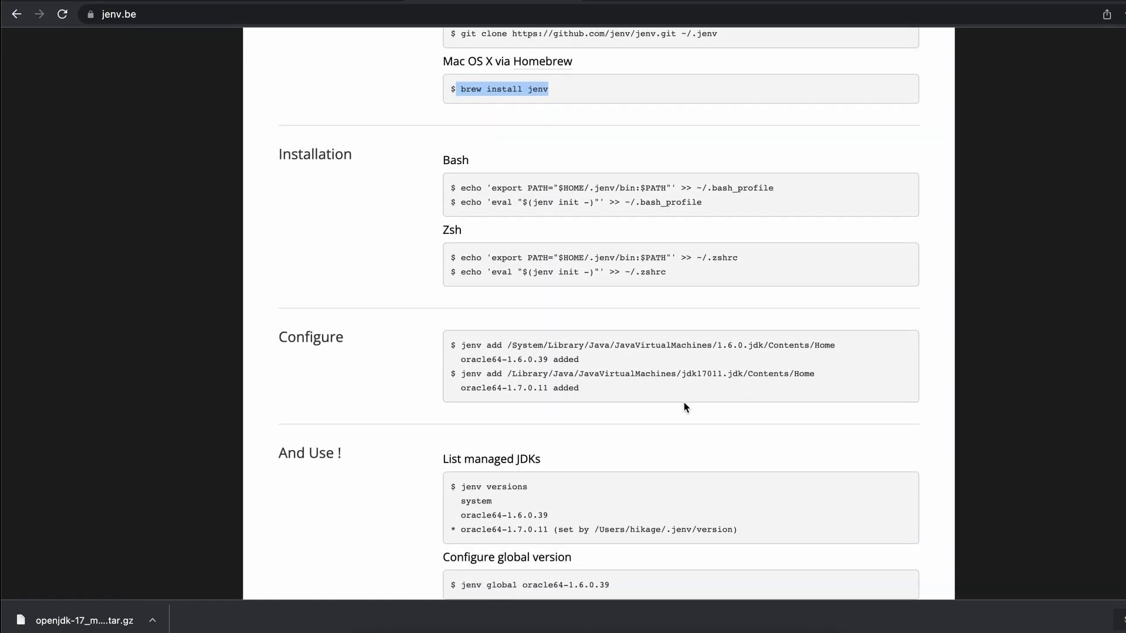
# Scroll jenv.be down to the Configure and And Use! command sections
pyautogui.scroll(-3)
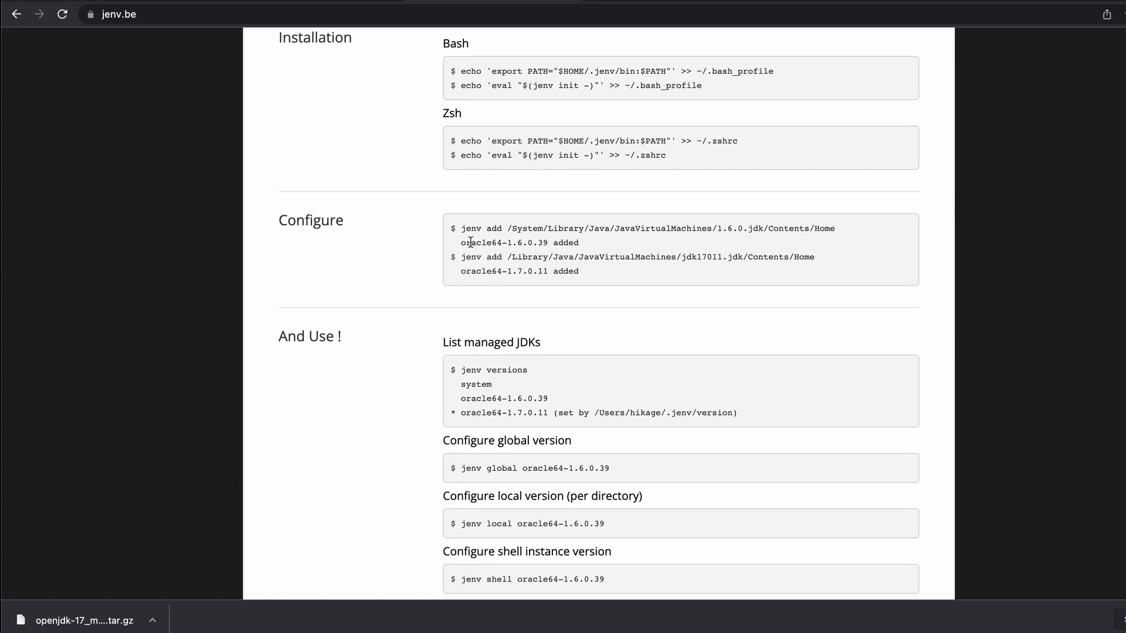
pyautogui.moveTo(678, 231)
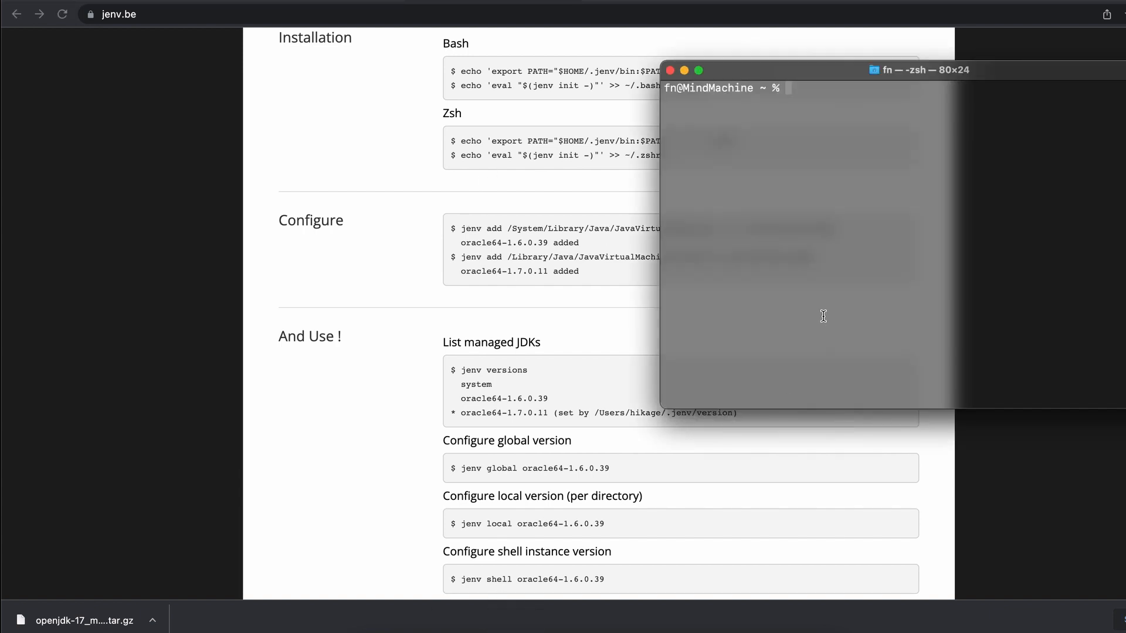
# Run 'jenv versions' showing only system Java, then begin a 'jenv add' command
pyautogui.write('jenv versions')
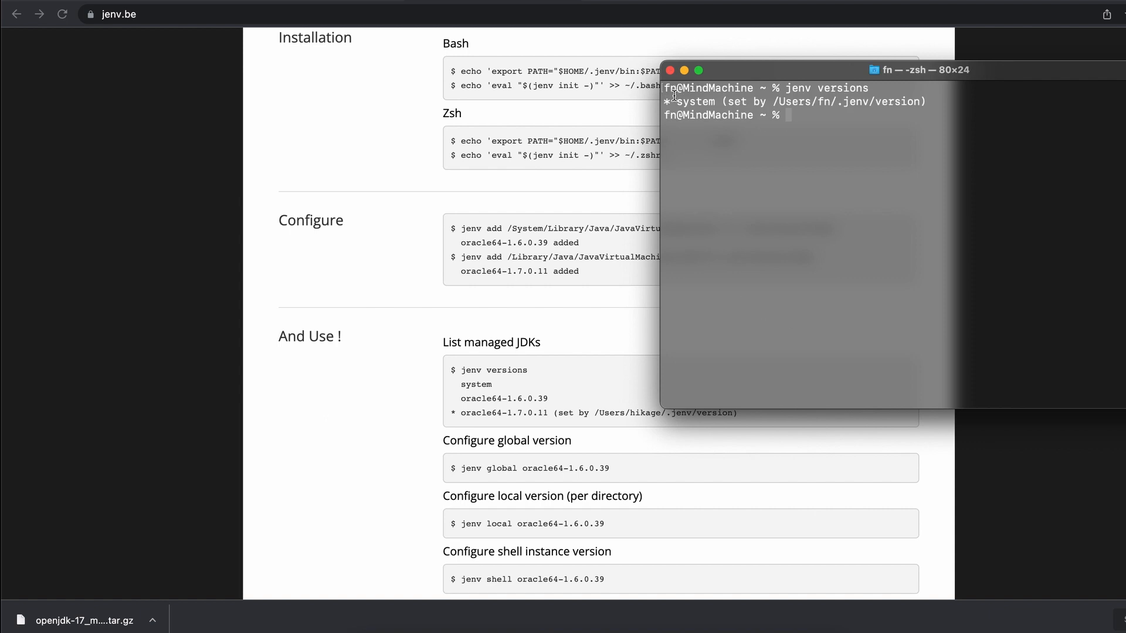
pyautogui.moveTo(836, 118)
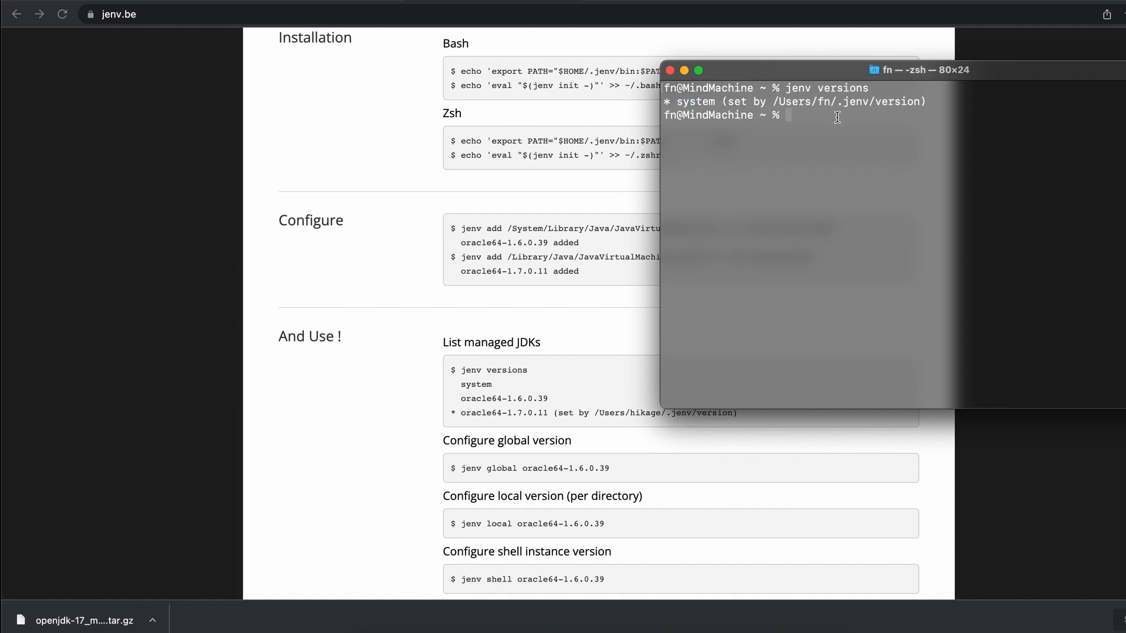
pyautogui.moveTo(855, 142)
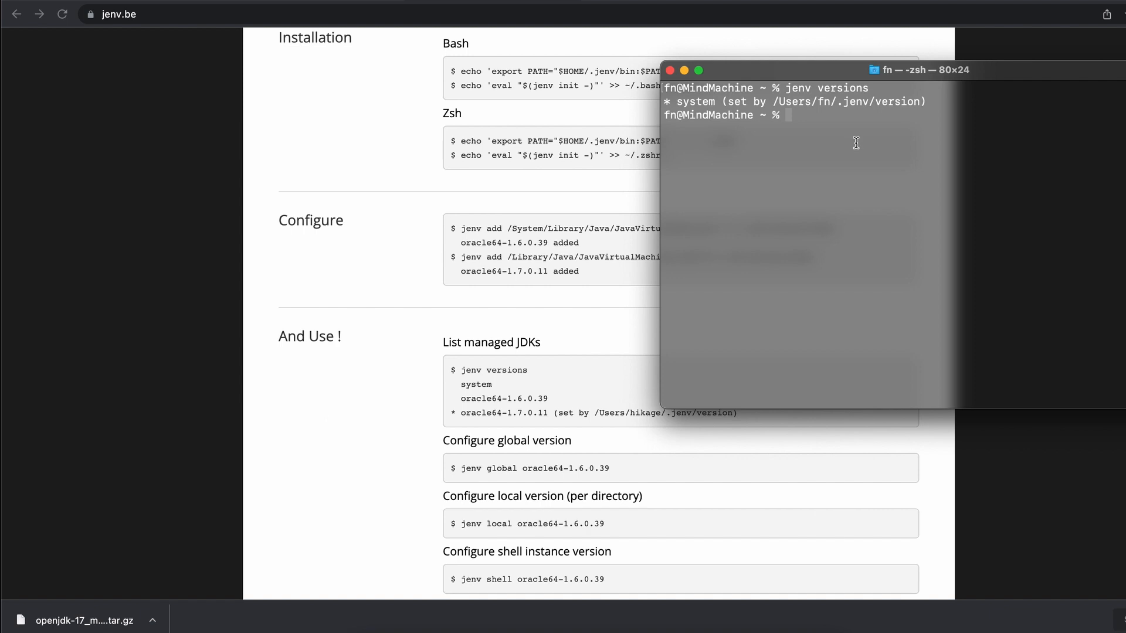
pyautogui.write('jenv')
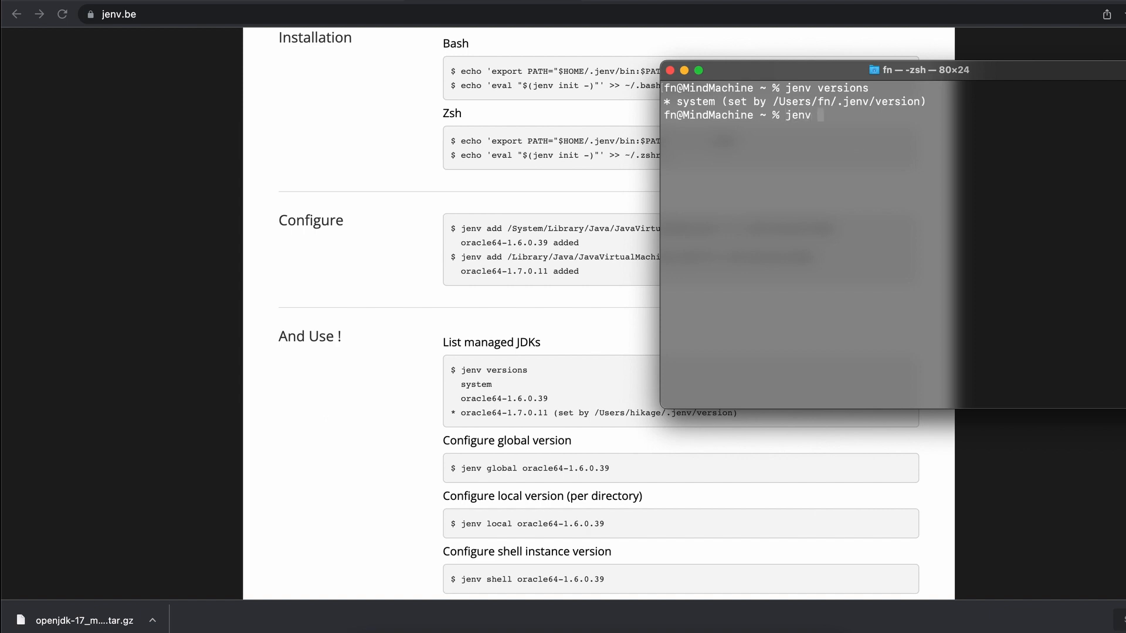
pyautogui.write('add')
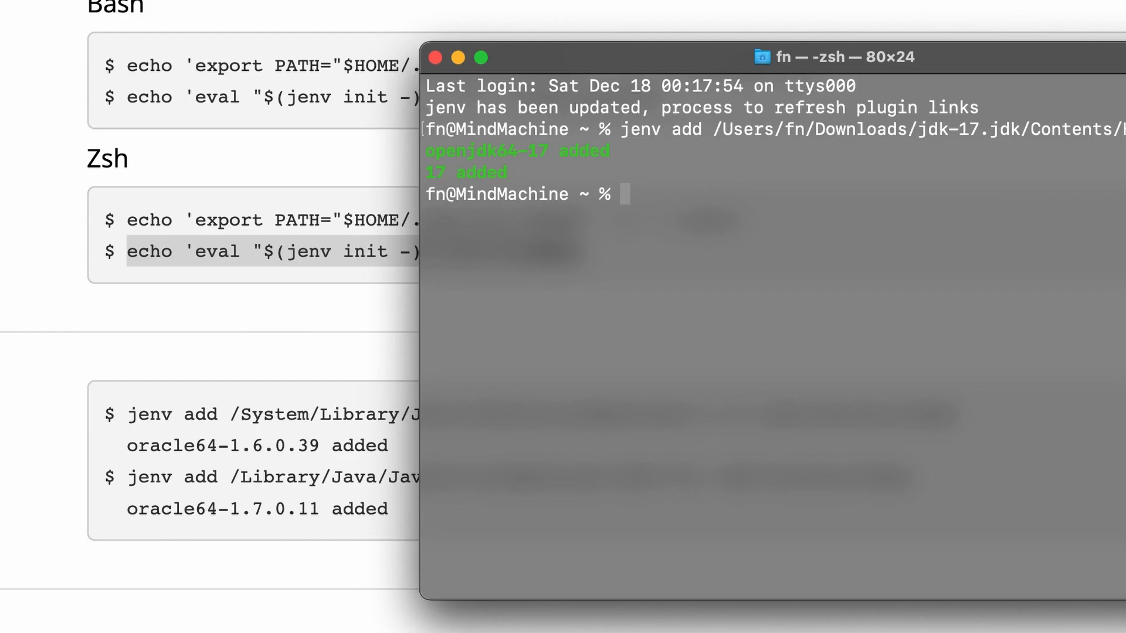
# Run 'jenv versions' again and copy the newly listed openjdk64-17 name
pyautogui.write('jenv versions')
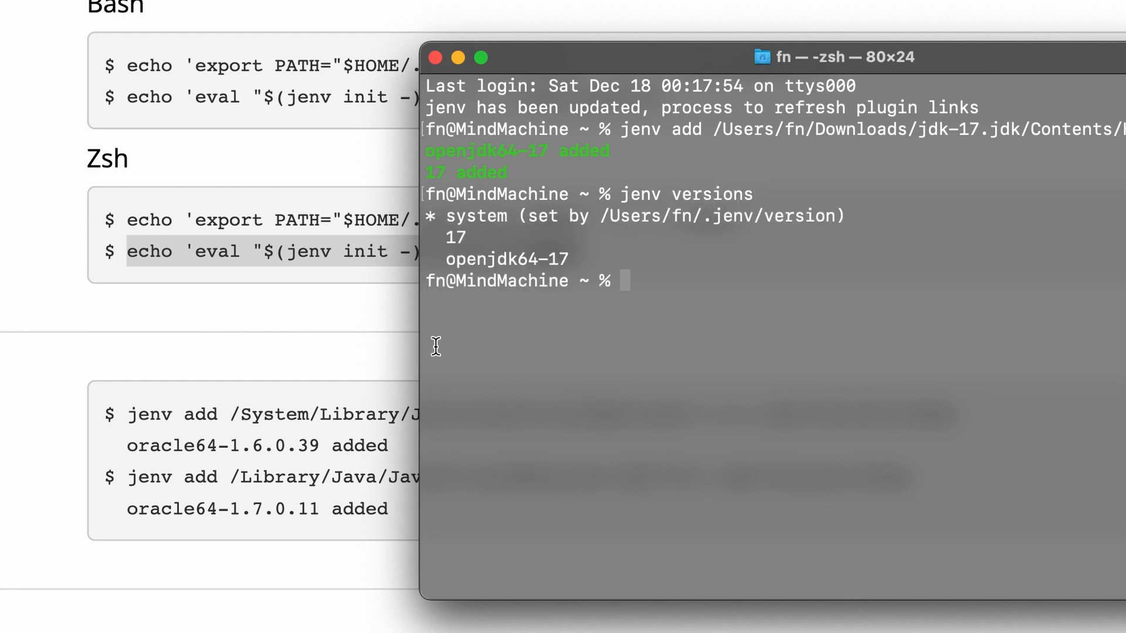
pyautogui.moveTo(562, 253)
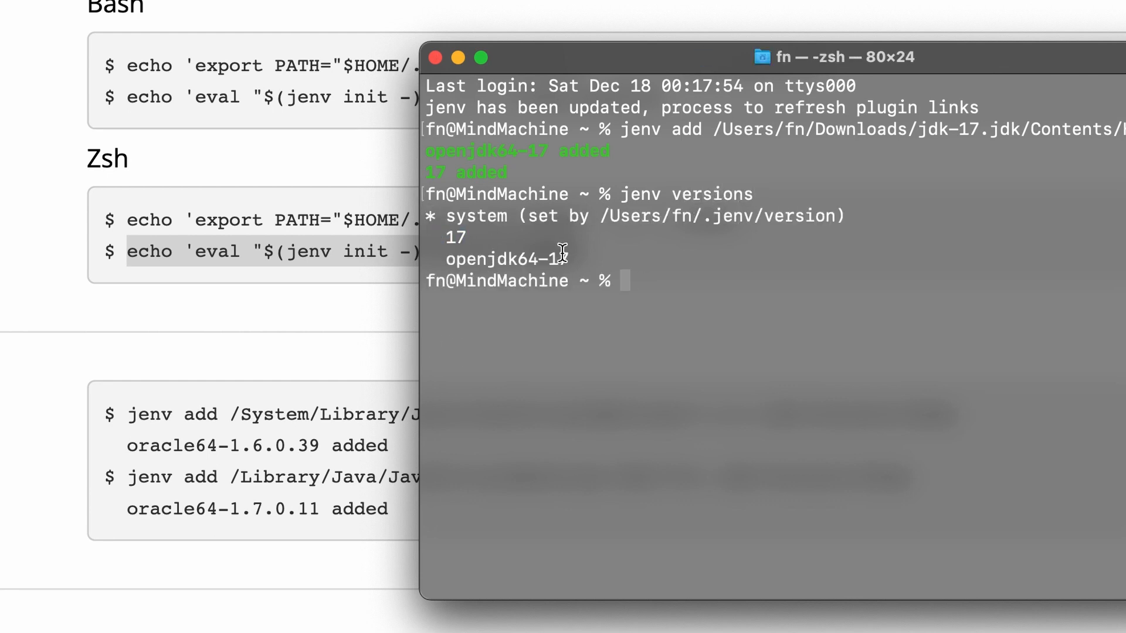
pyautogui.doubleClick(503, 259)
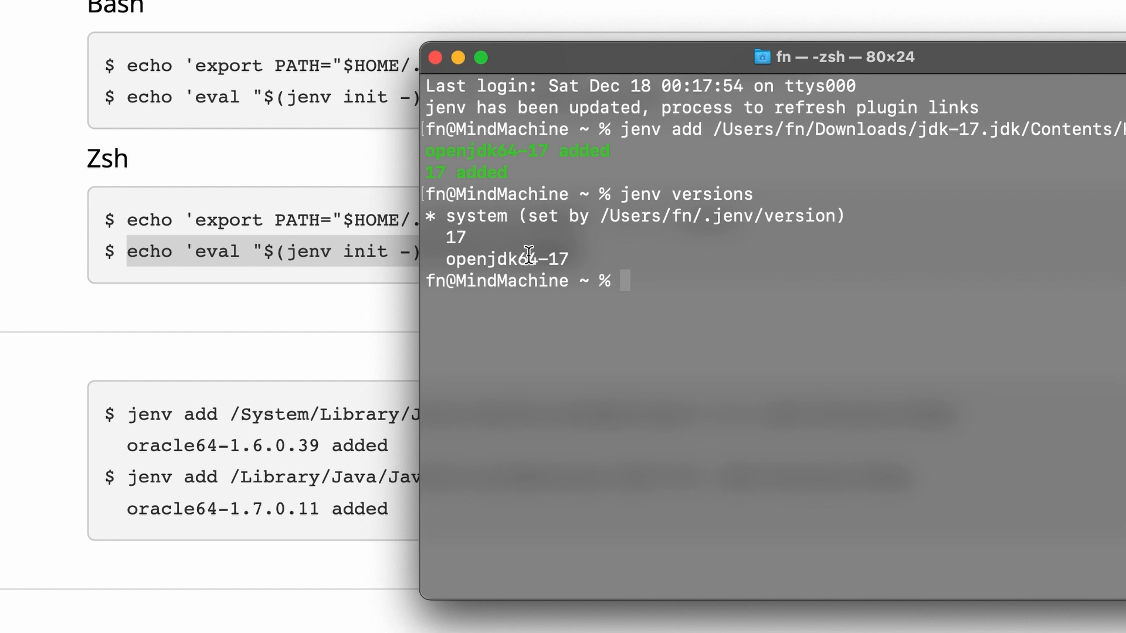
pyautogui.moveTo(684, 280)
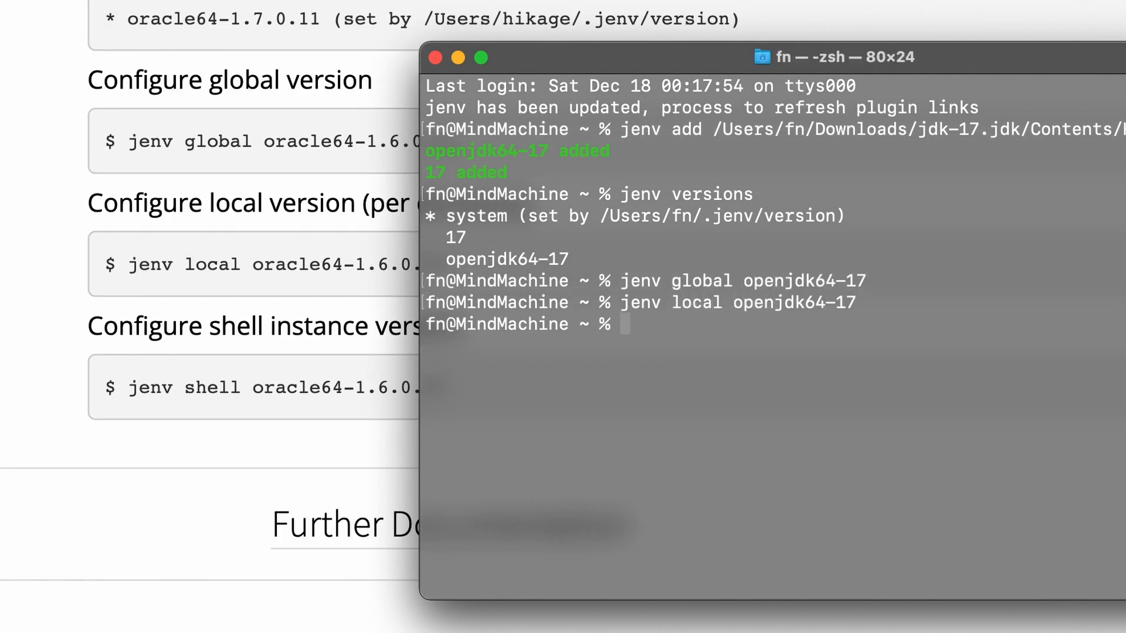
# Run 'jenv version' to confirm openjdk64-17 is the active Java
pyautogui.write('jenv version')
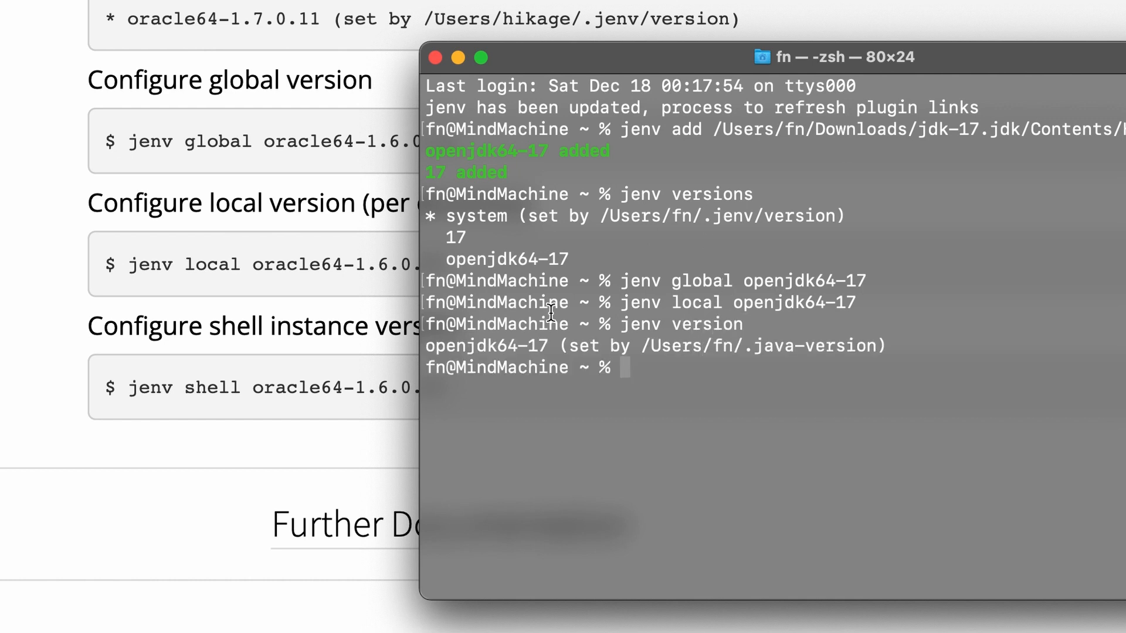
pyautogui.moveTo(707, 388)
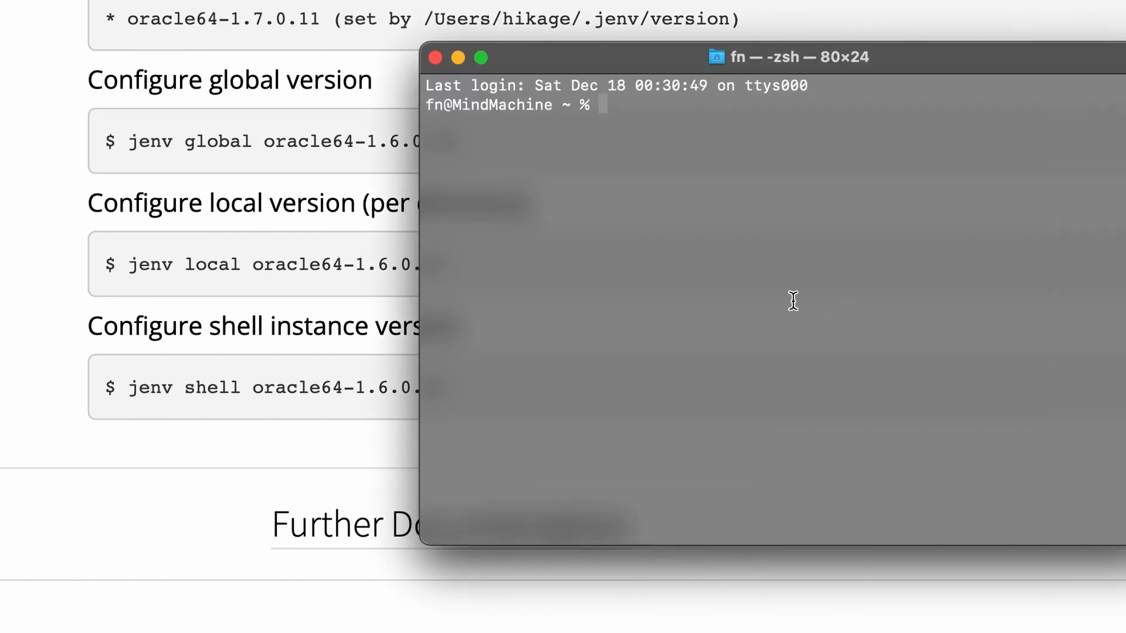
# Run 'jshell' in the new session, greeted by Version 17
pyautogui.write('j')
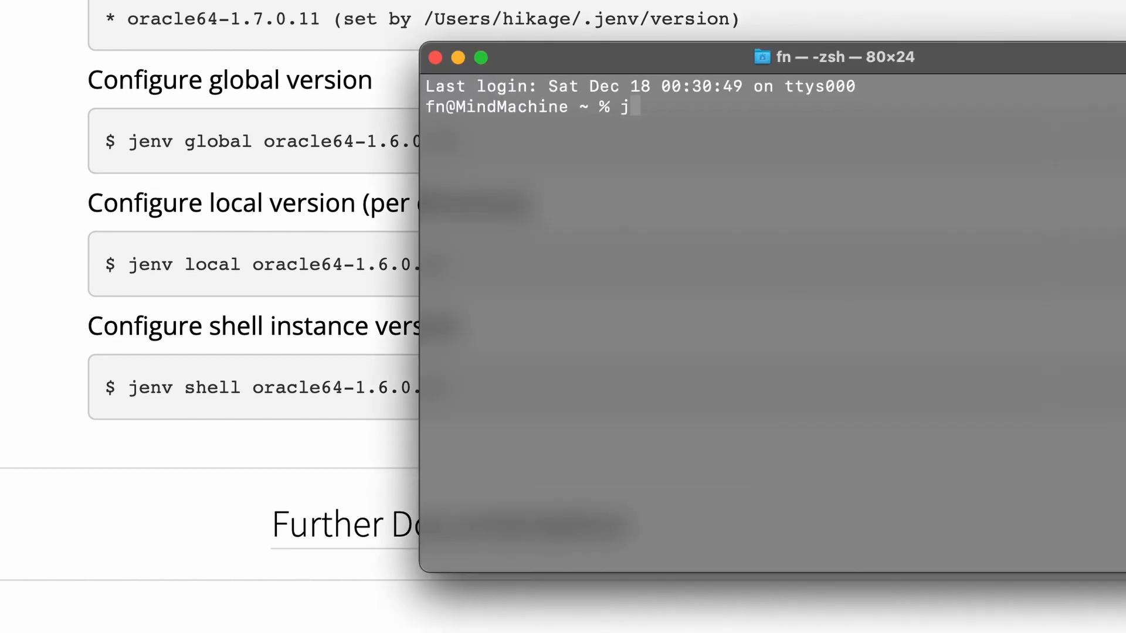
pyautogui.write('shell')
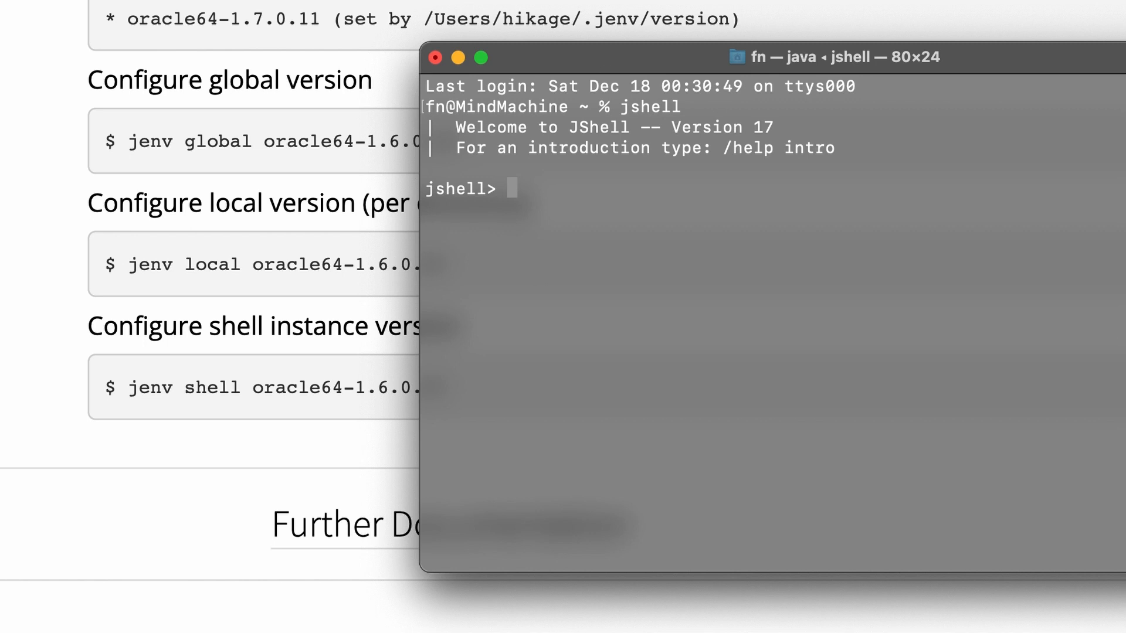
pyautogui.moveTo(527, 540)
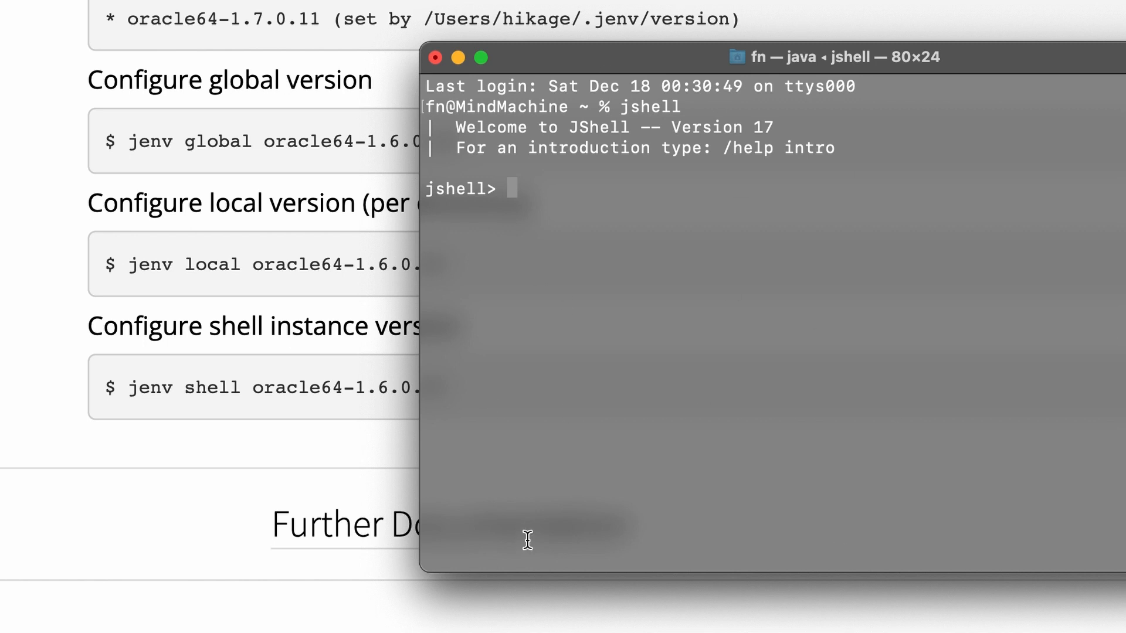
pyautogui.moveTo(754, 359)
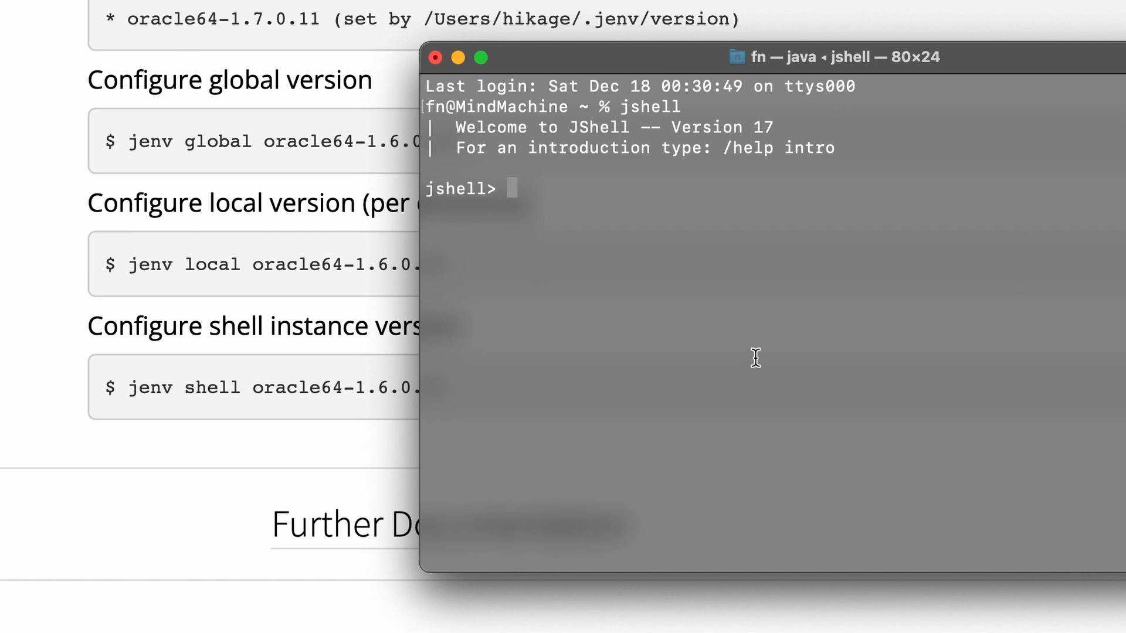